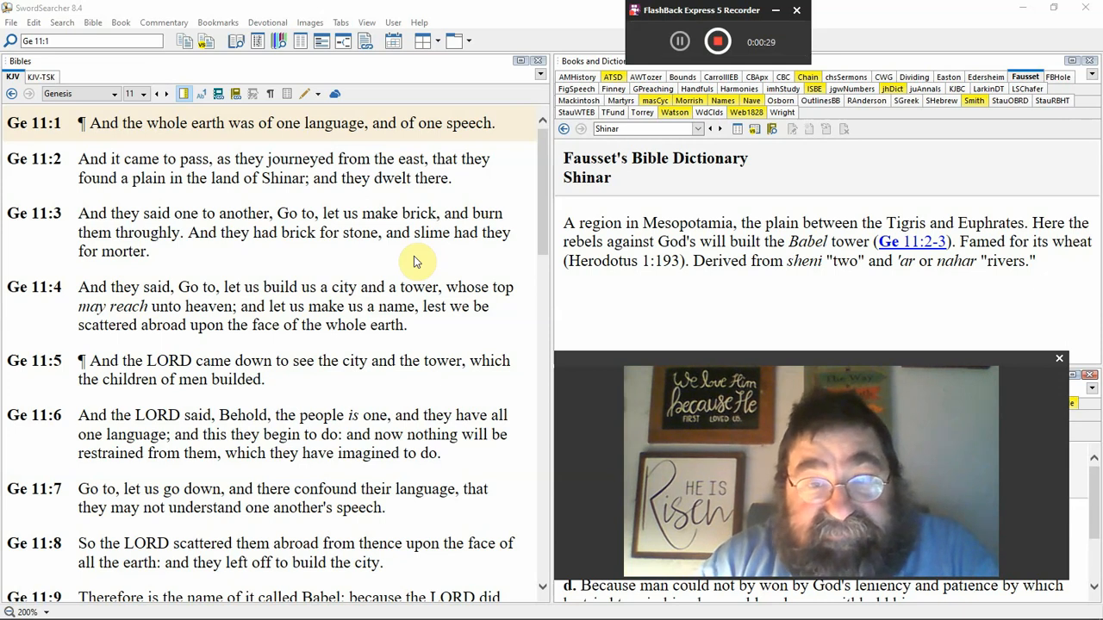
mouse_move(424, 267)
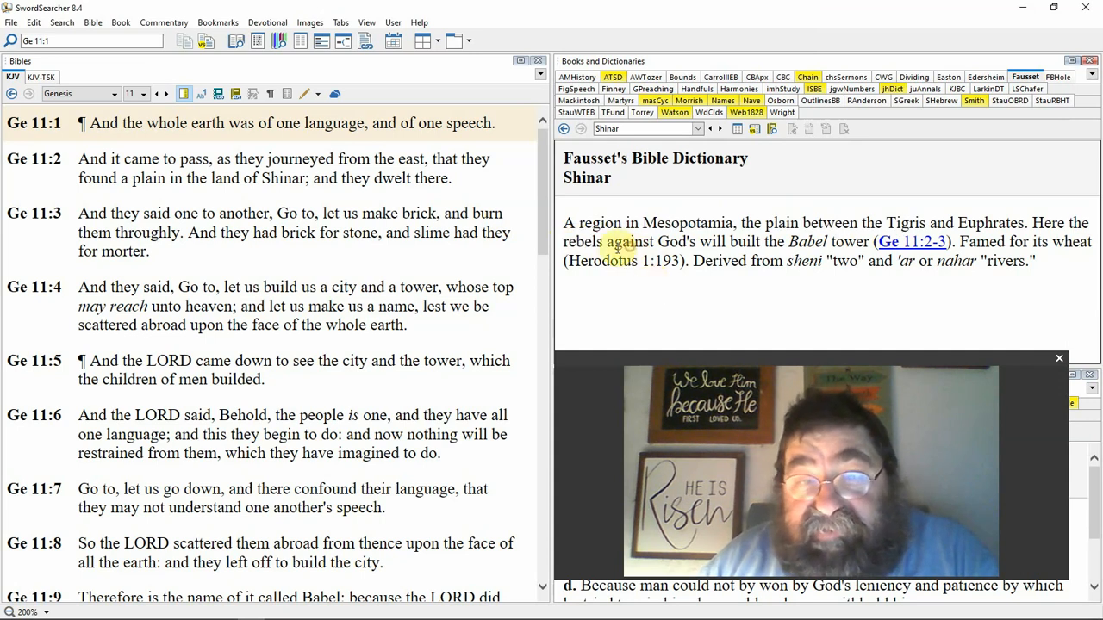
Step: Highlight "built the Babel tower" in Fausset's Shinar entry in the dictionary pane
drag(607, 241, 727, 241)
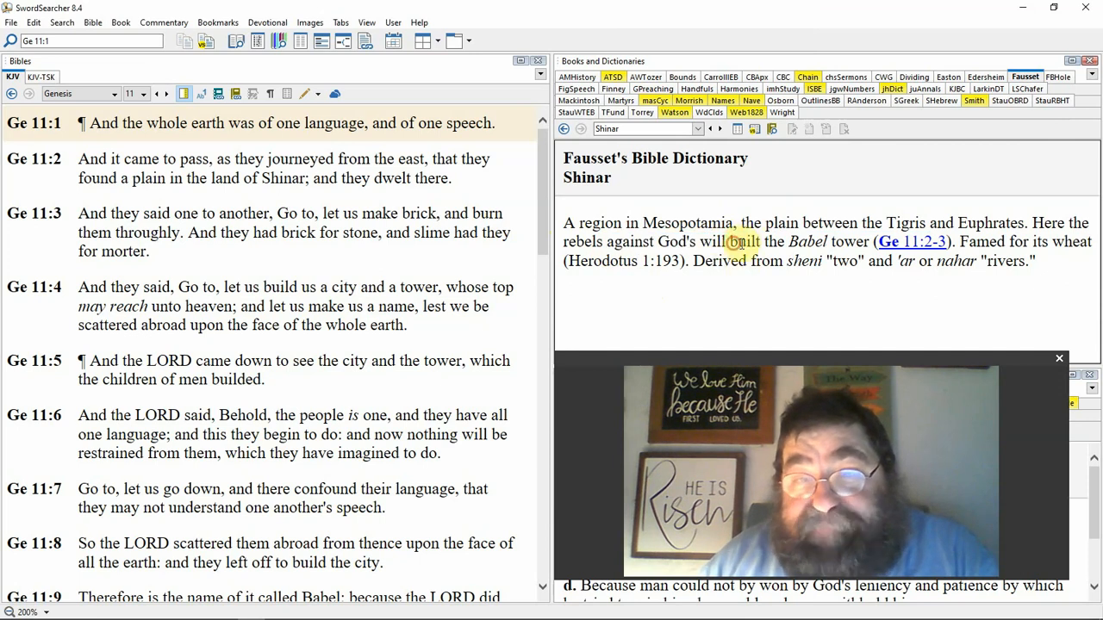
drag(730, 241, 858, 261)
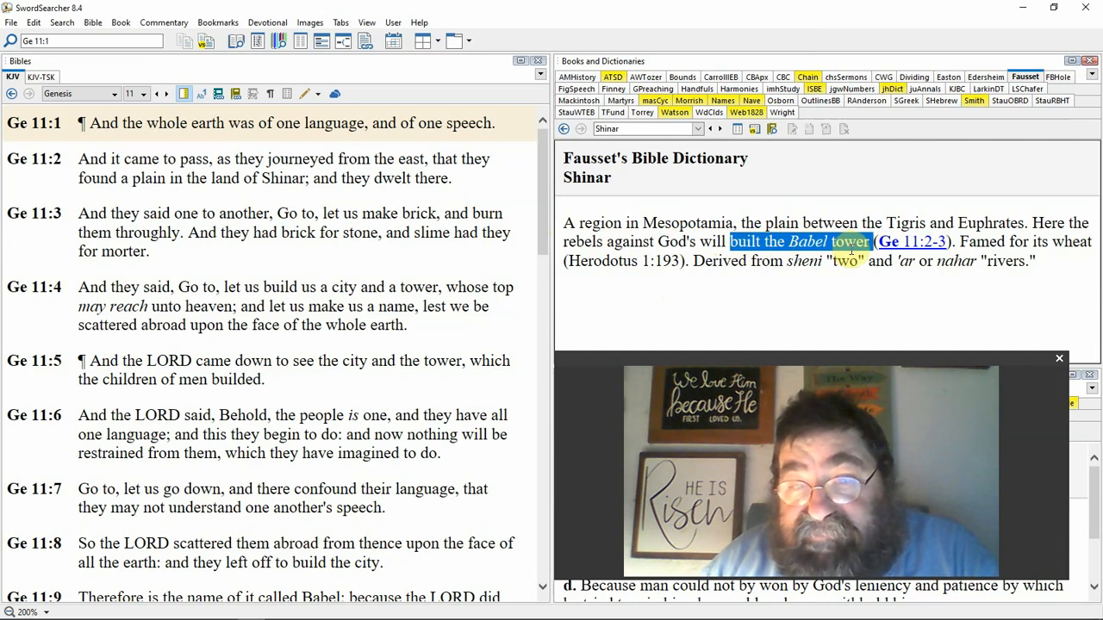
mouse_move(517, 252)
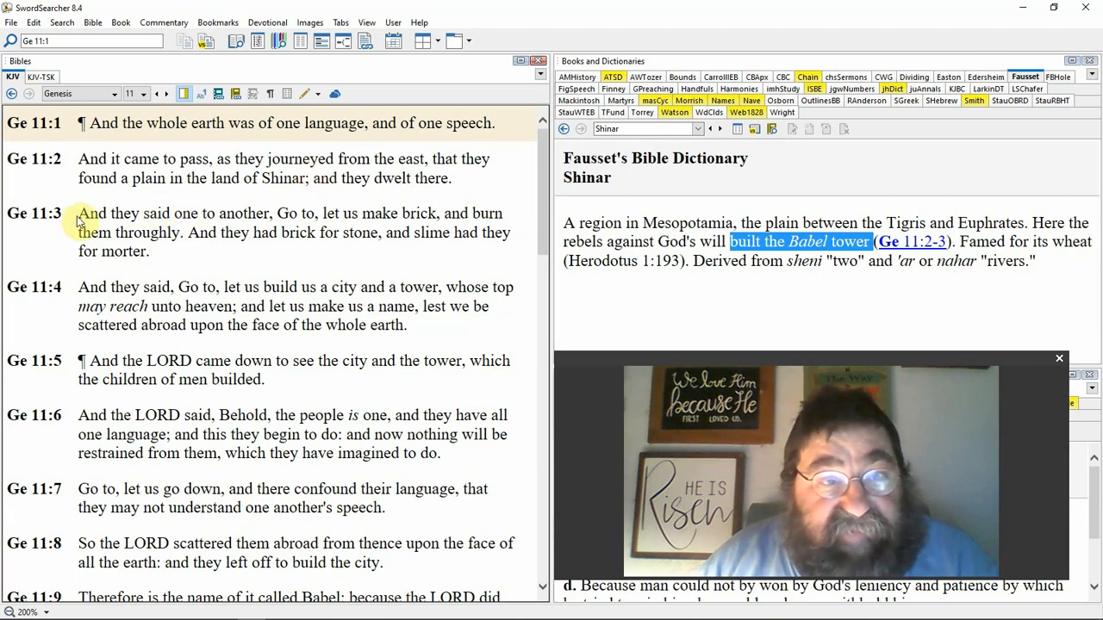
Step: Highlight "let us make brick, and burn them throughly" in Genesis 11:3 of the KJV pane
drag(77, 214, 272, 214)
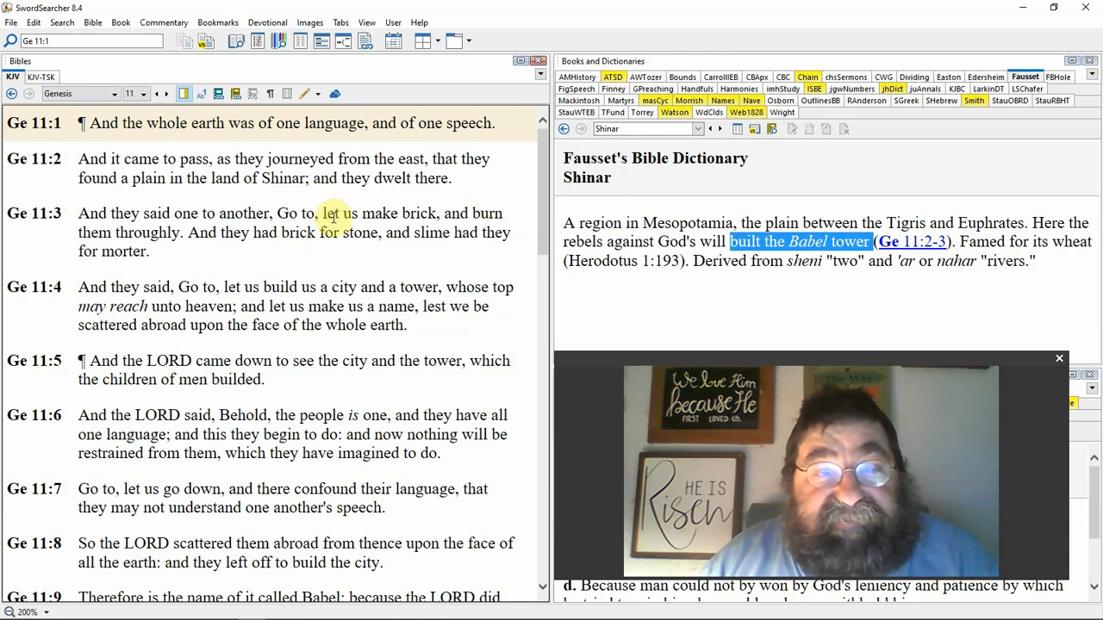
drag(321, 214, 279, 233)
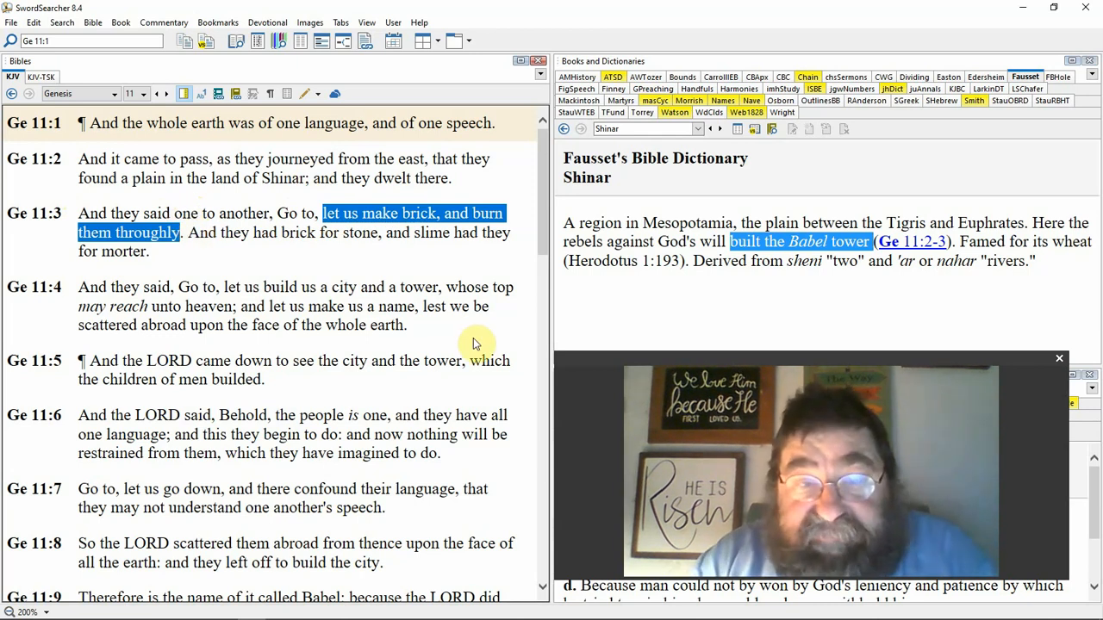
mouse_move(508, 360)
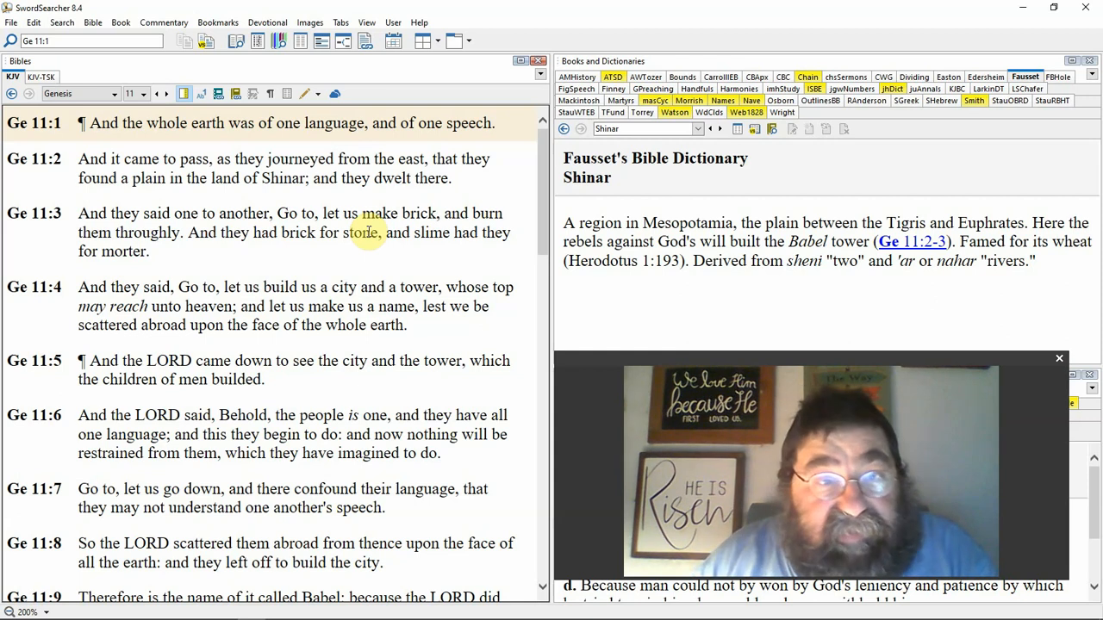
mouse_move(346, 232)
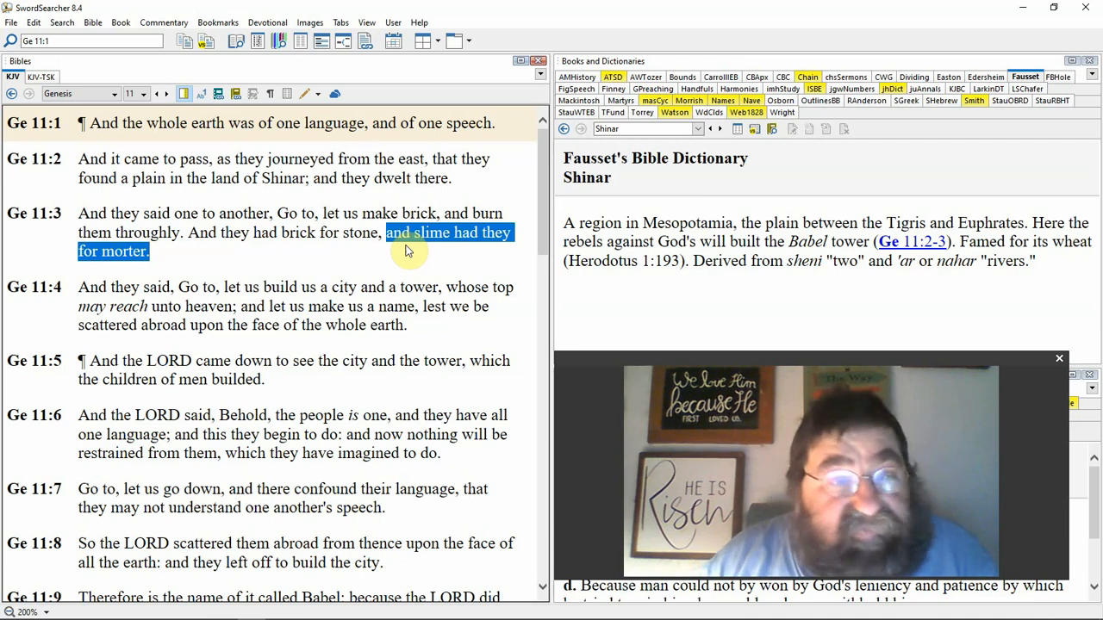
scroll(down, 3)
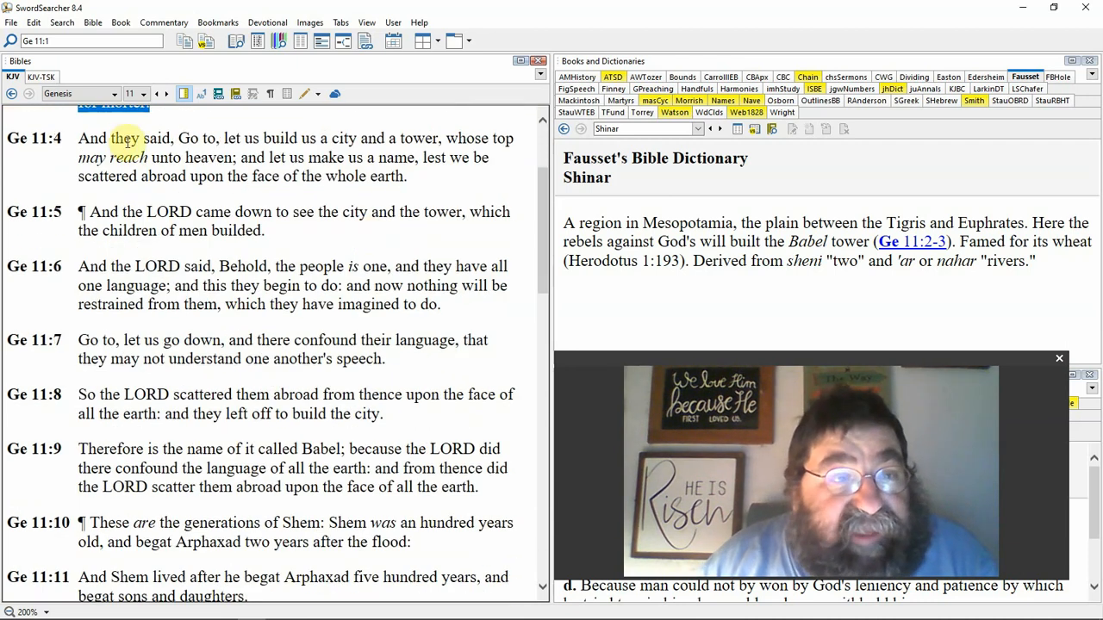
double_click(186, 138)
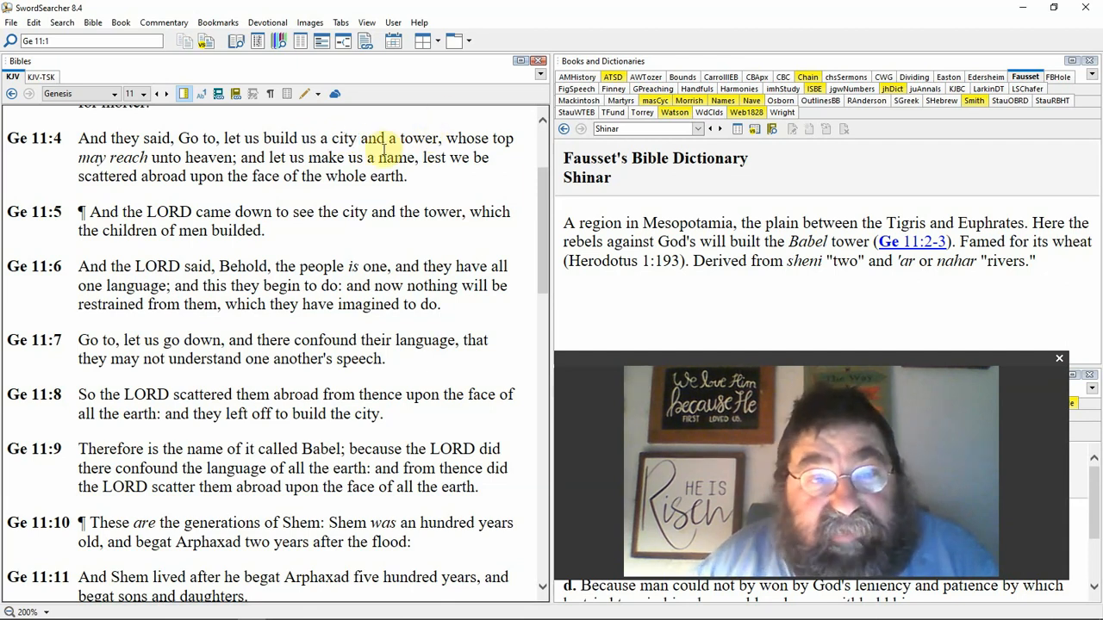
drag(360, 138, 438, 138)
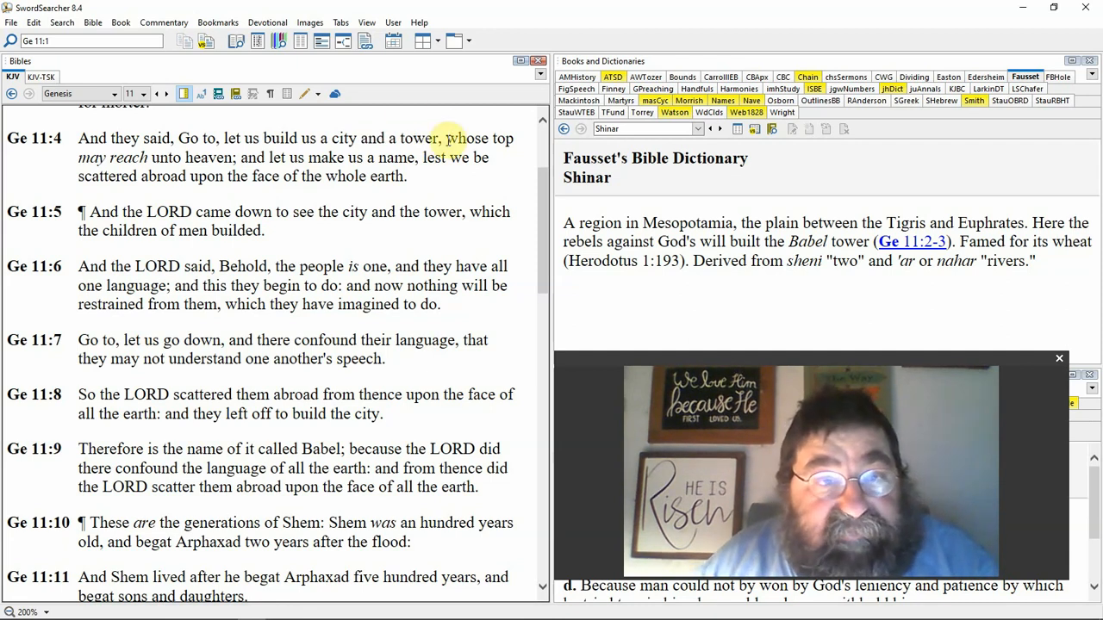
drag(444, 137, 244, 157)
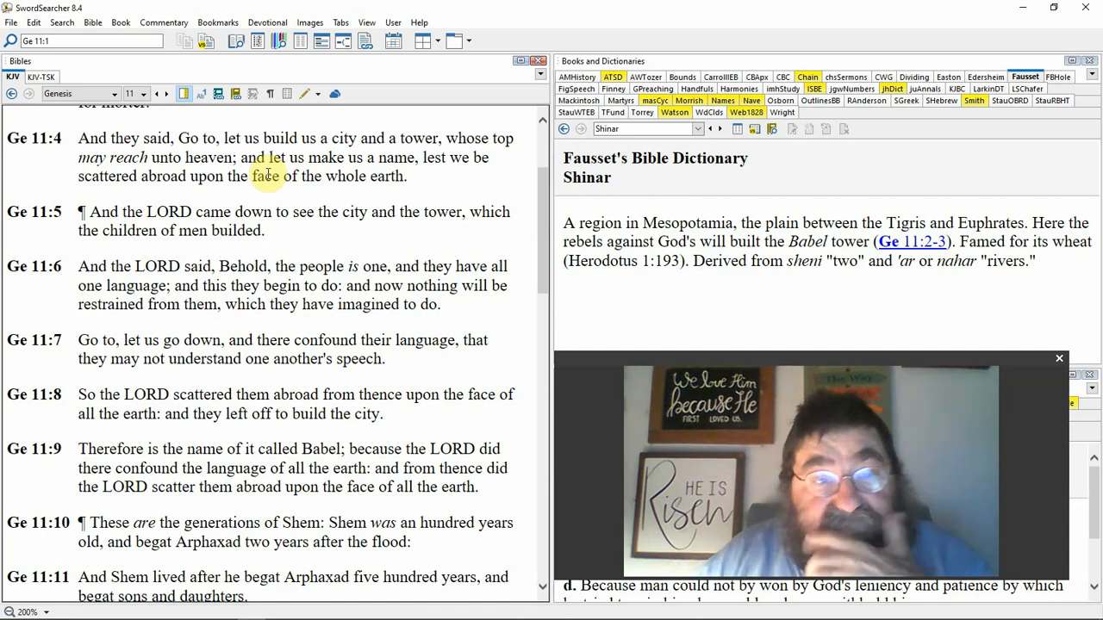
scroll(down, 3)
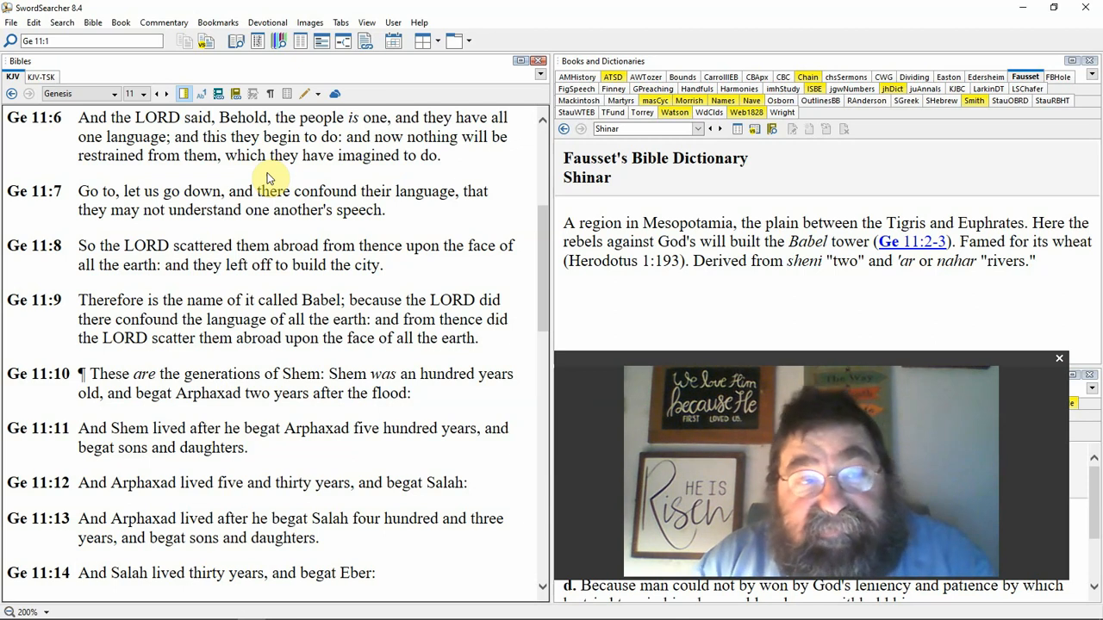
mouse_move(221, 189)
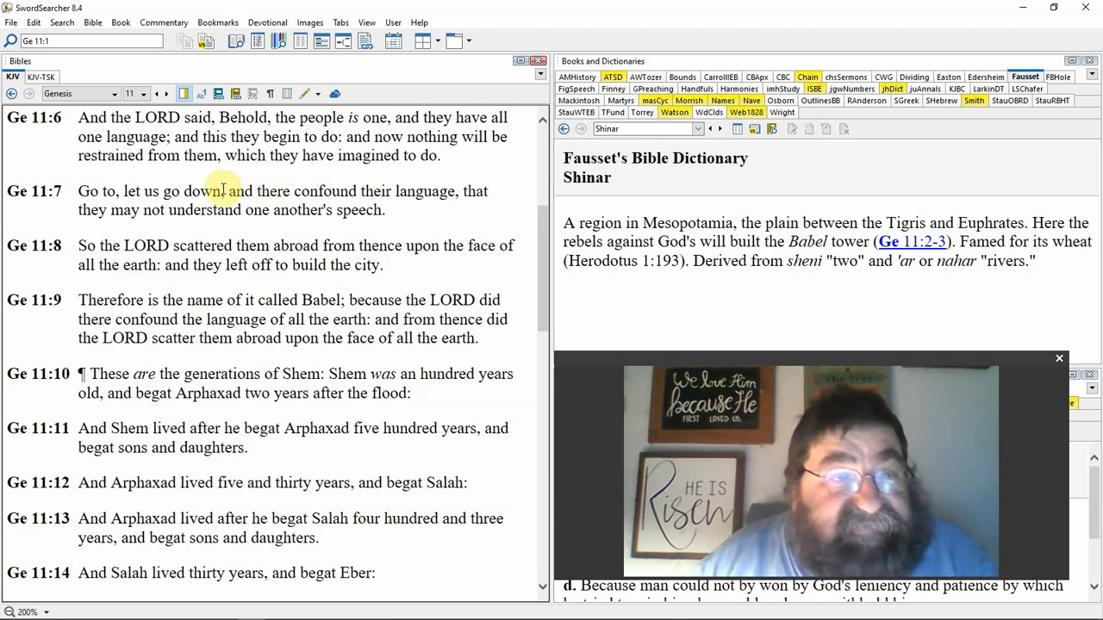
double_click(141, 189)
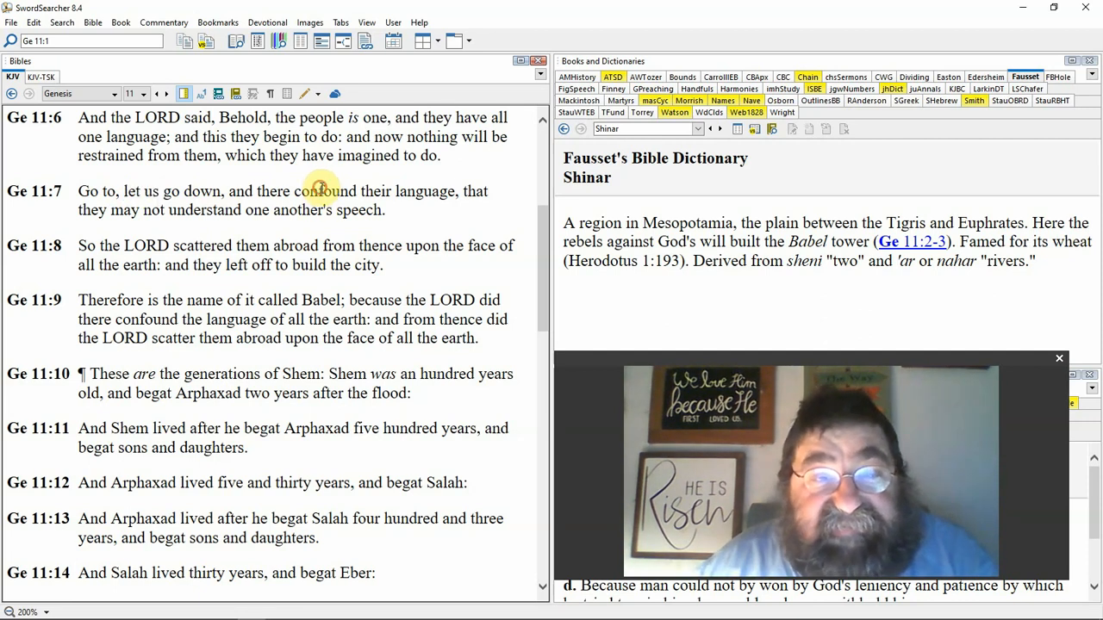
Step: Look up 'confound' from Genesis 11:7 in Webster's 1828 Dictionary
double_click(321, 190)
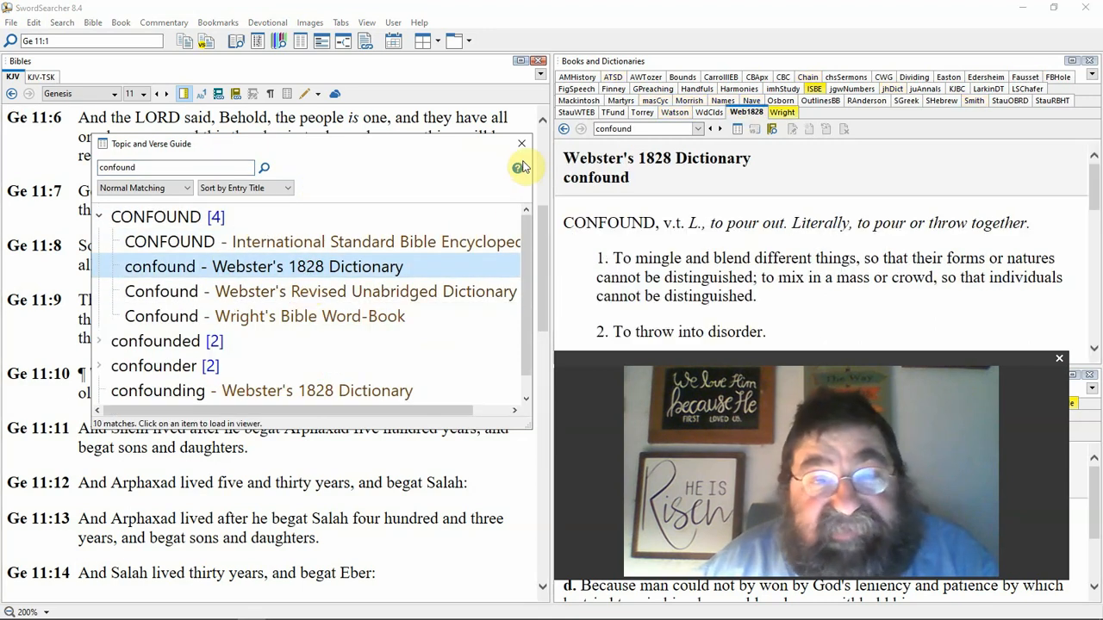
click(520, 143)
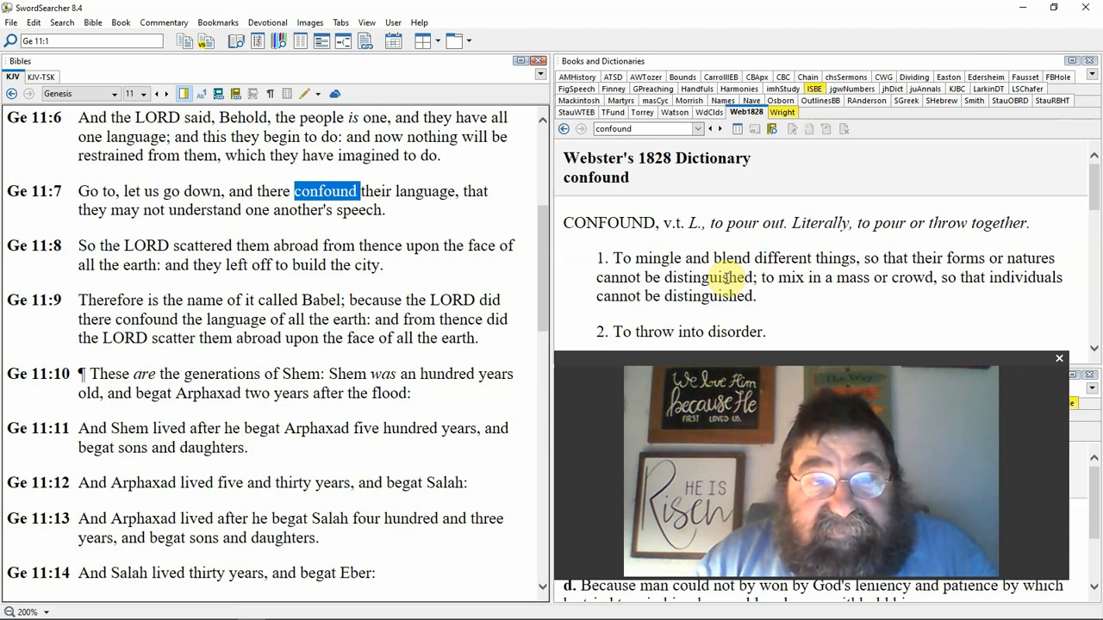
mouse_move(606, 324)
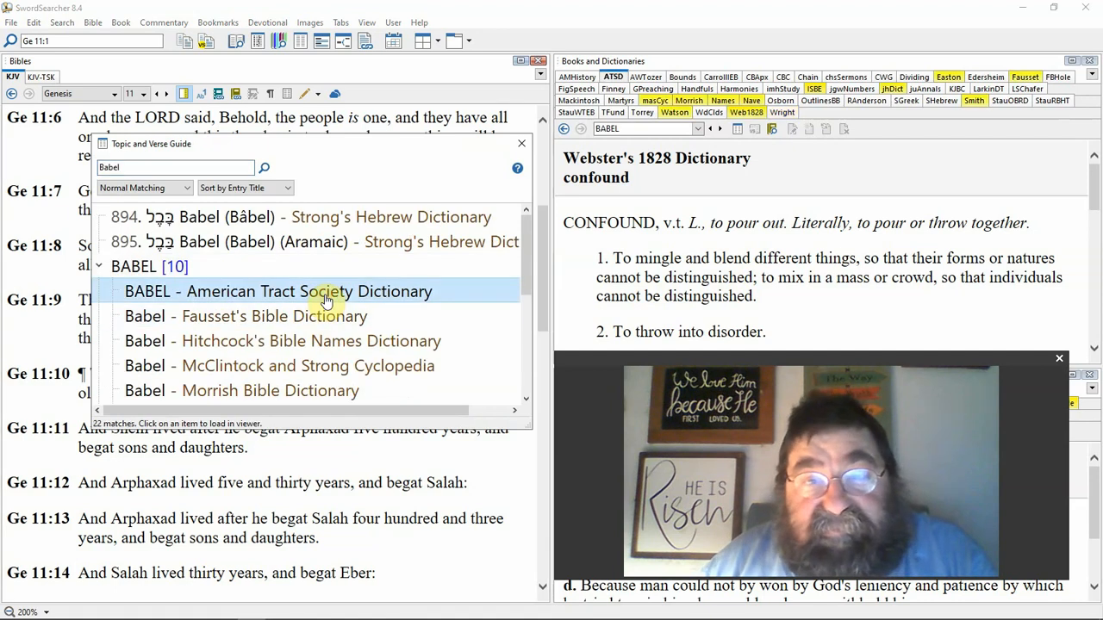
Step: View the American Tract Society's Babel entry, then switch to Fausset's Babel entry
click(307, 291)
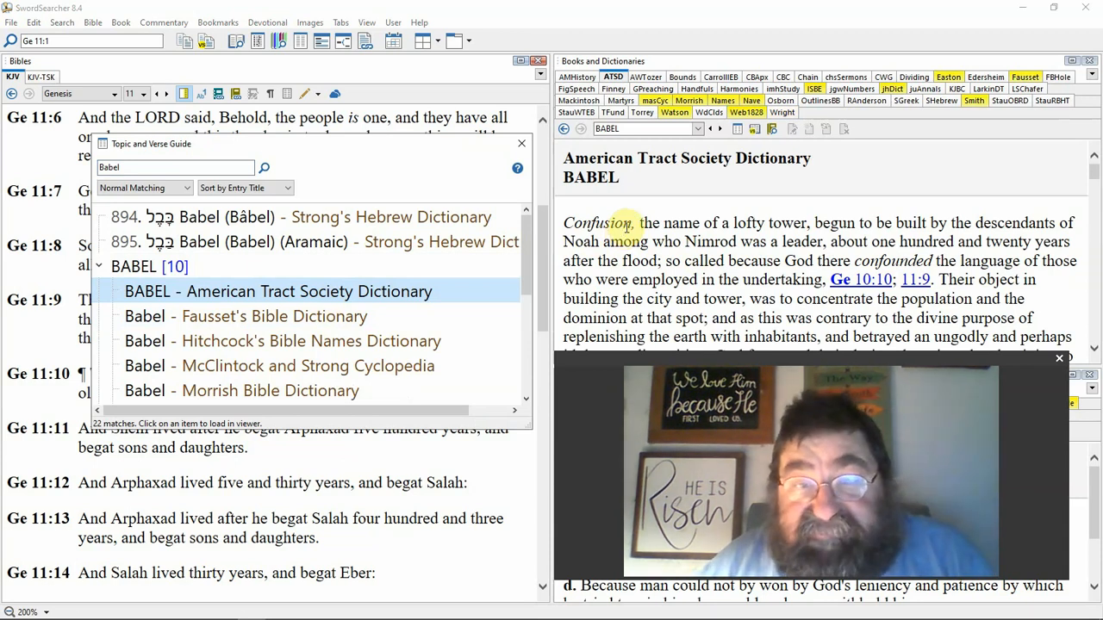
mouse_move(461, 277)
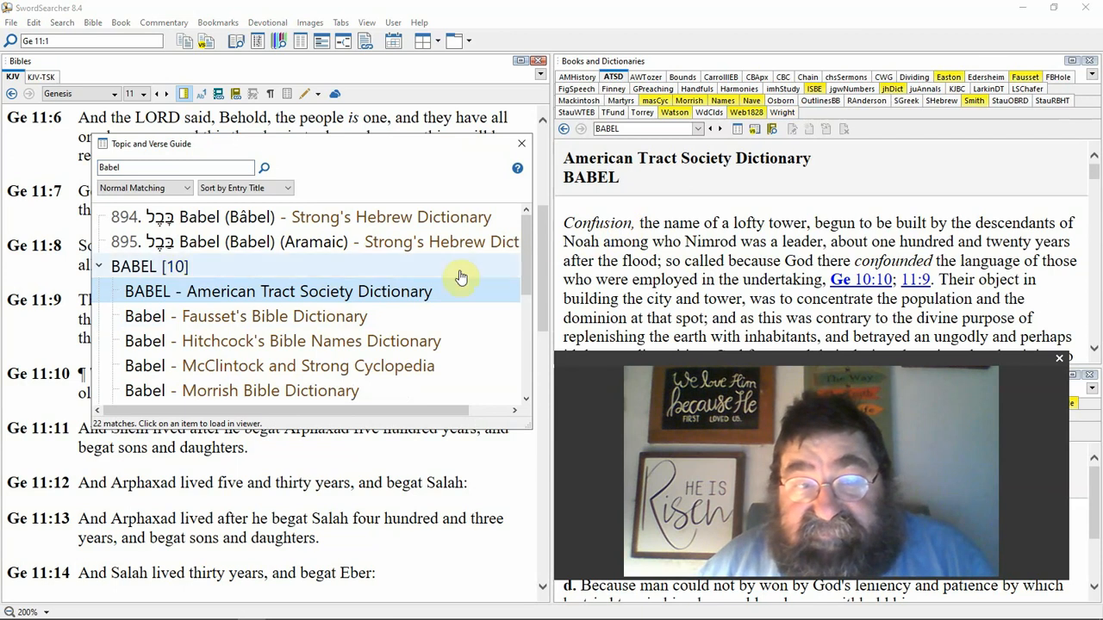
click(245, 317)
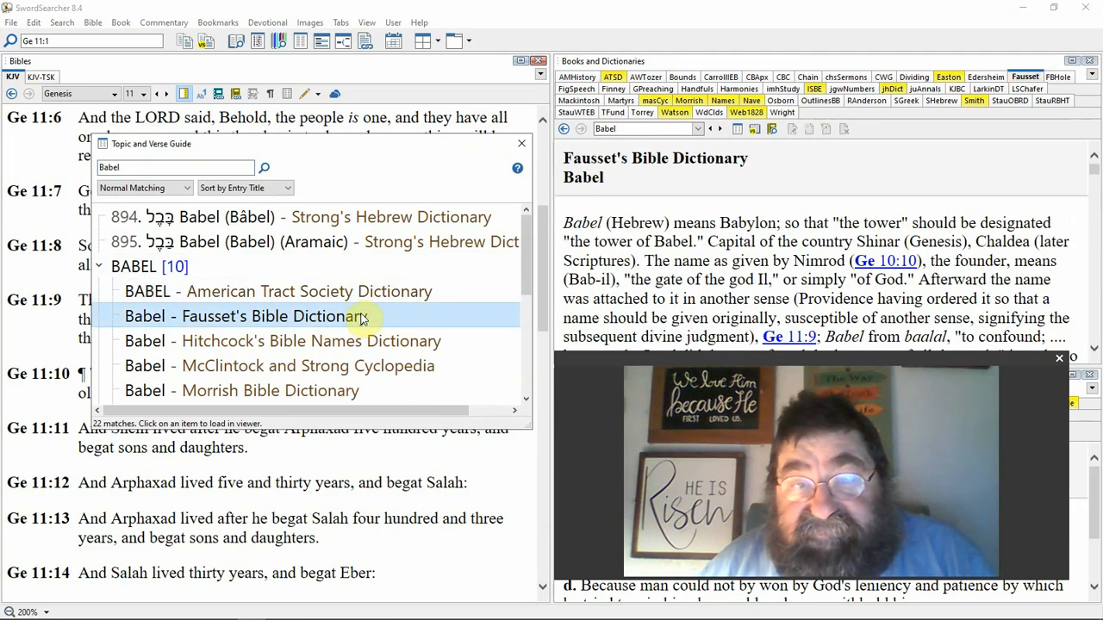
mouse_move(528, 144)
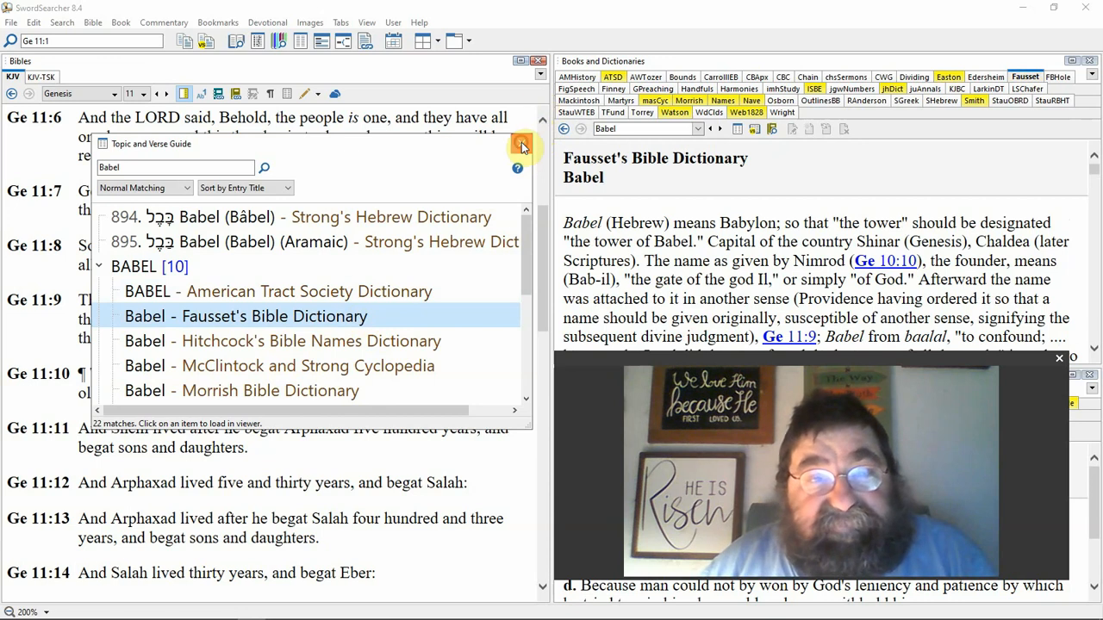
Step: Close the Topic and Verse Guide and scroll the KJV pane down to Genesis 10:10
click(520, 145)
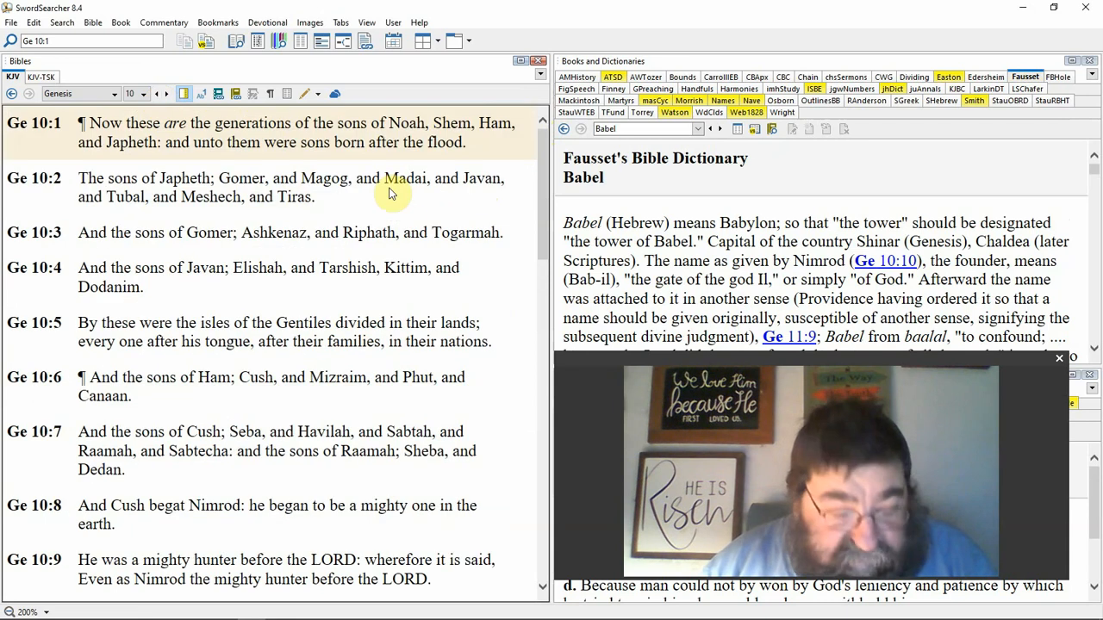
scroll(down, 3)
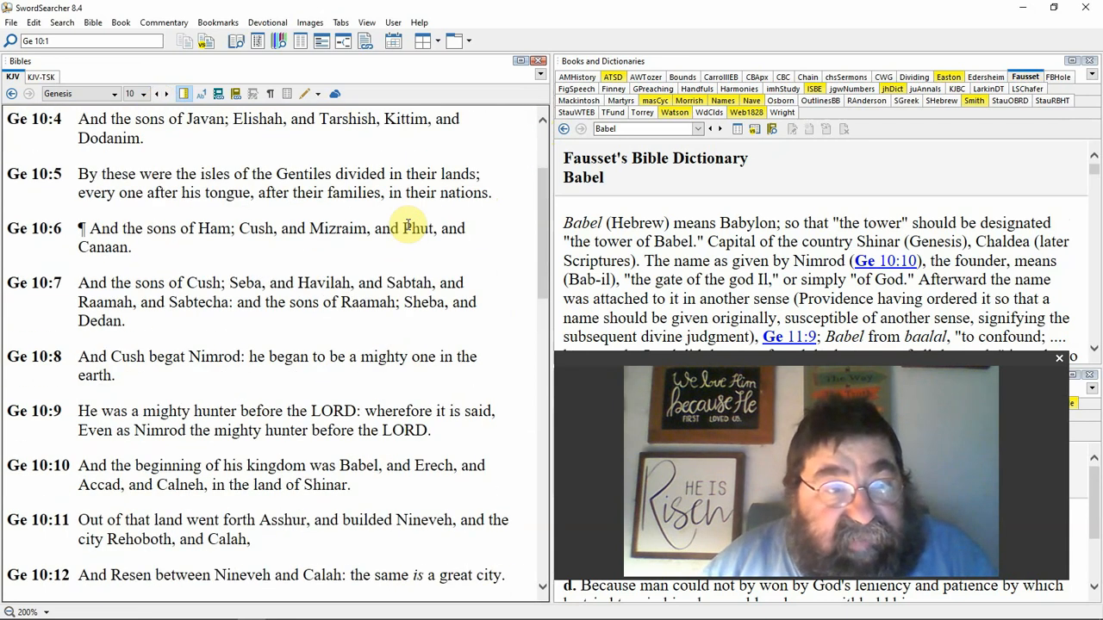
scroll(down, 3)
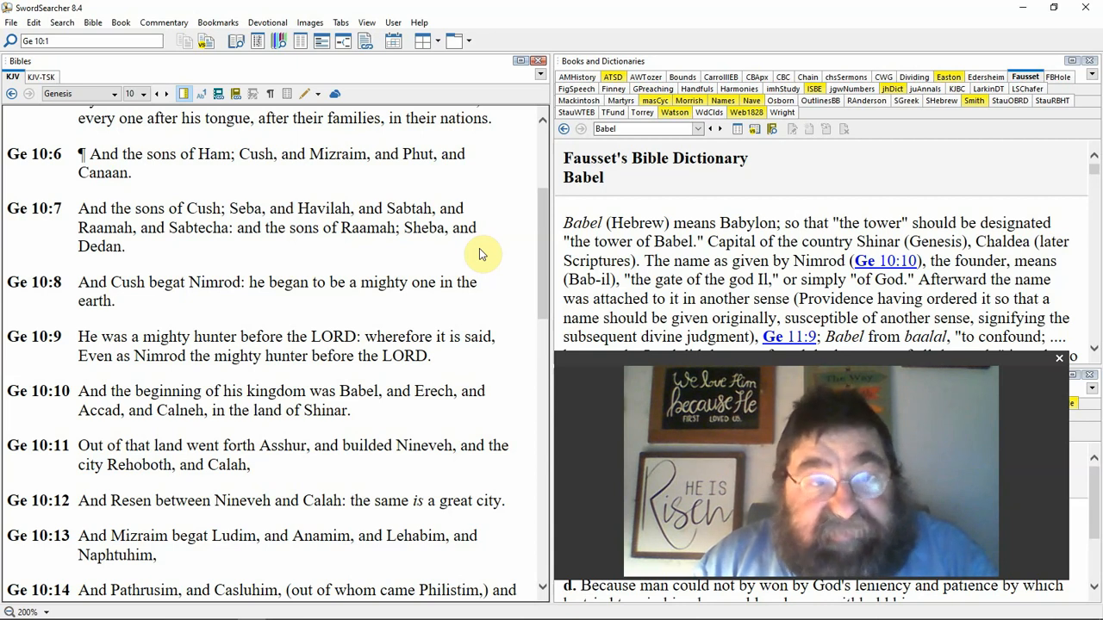
scroll(down, 3)
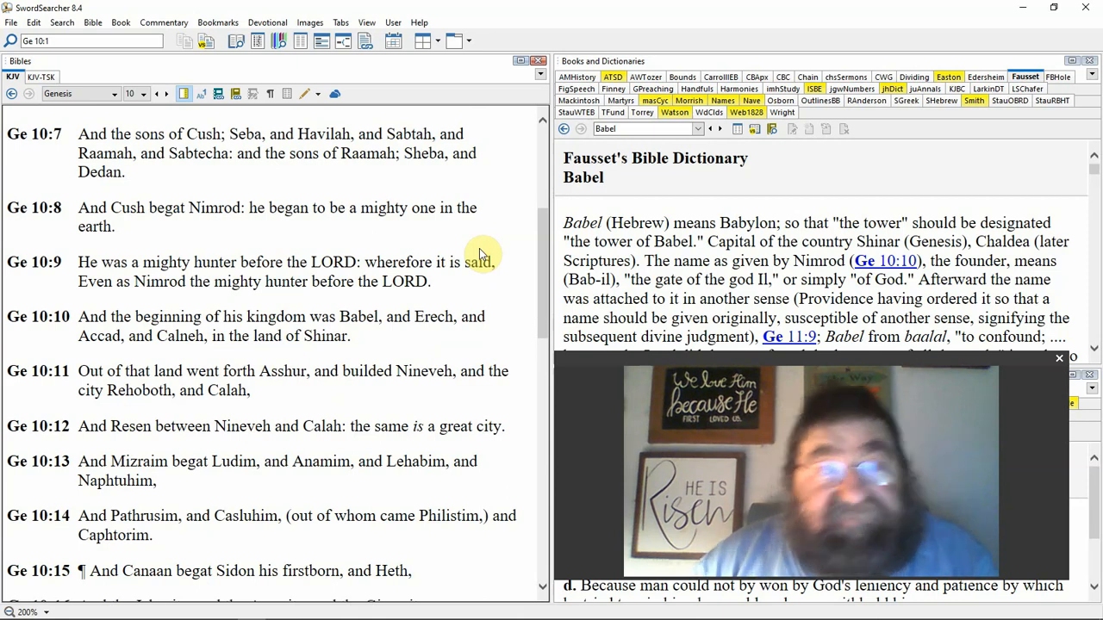
Step: Search the KJV for the word 'mighty' from the toolbar search box
click(55, 41)
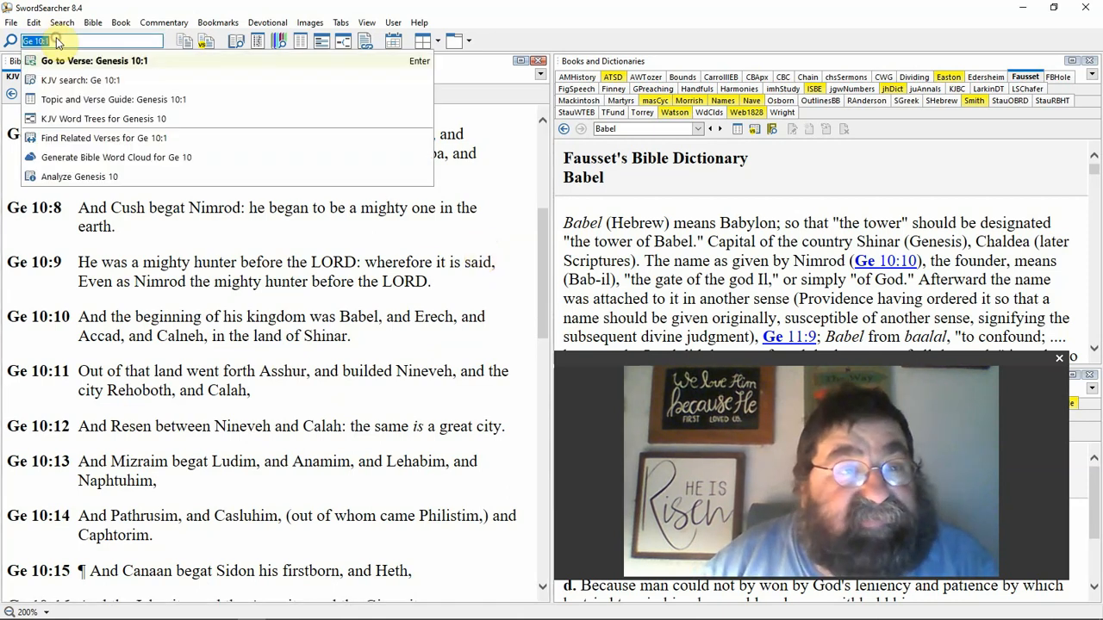
text(mighty)
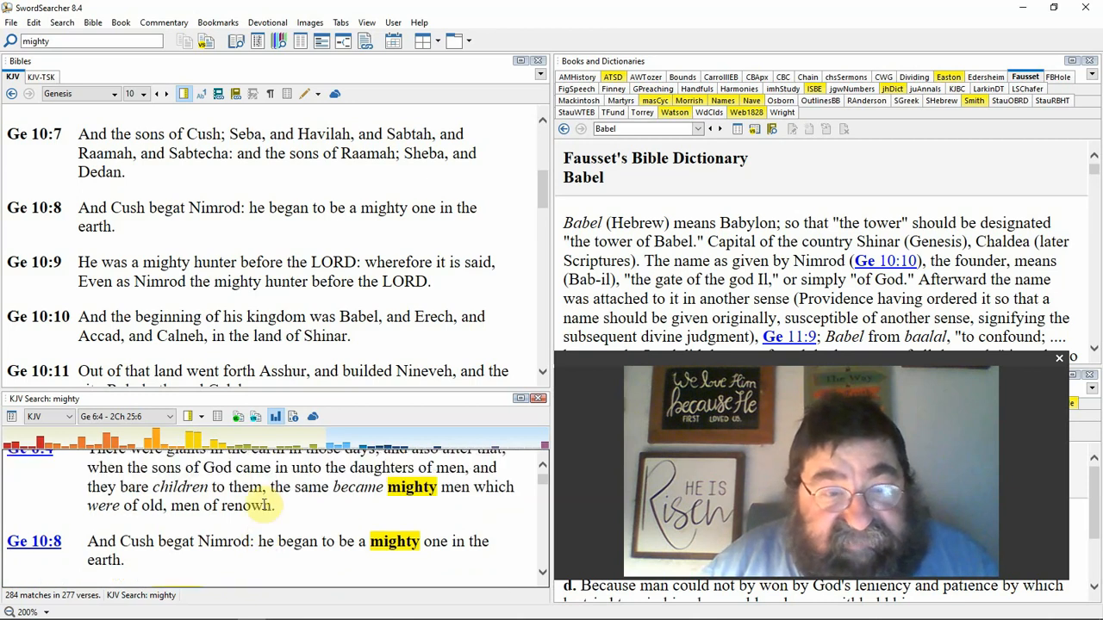
Step: Scroll through the 'mighty' results, then collapse the results pane to restore Genesis 10
scroll(down, 3)
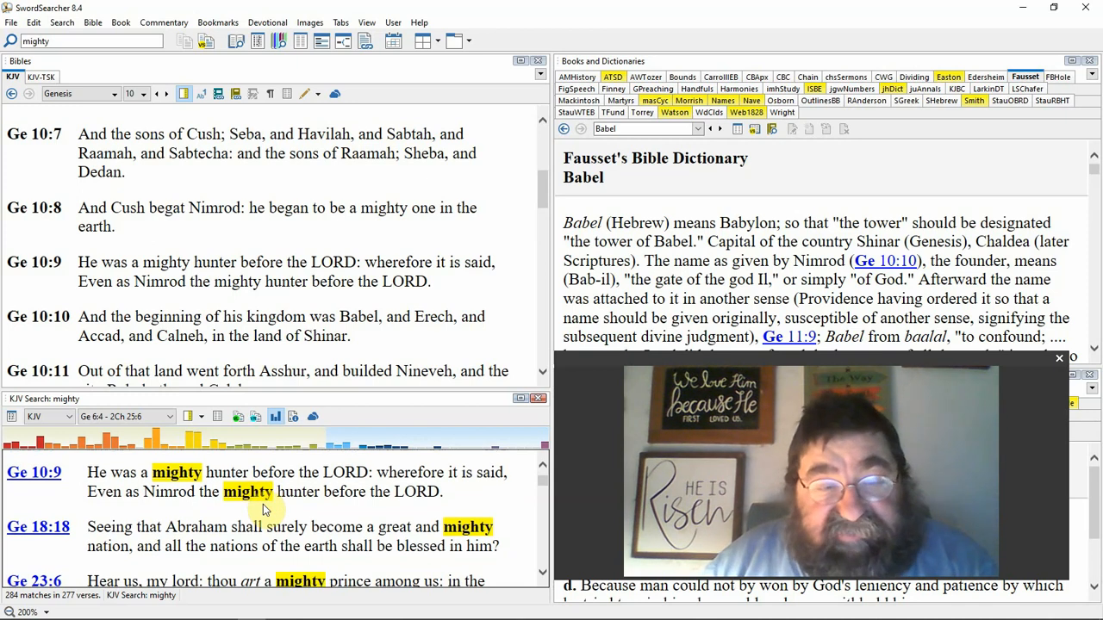
scroll(down, 3)
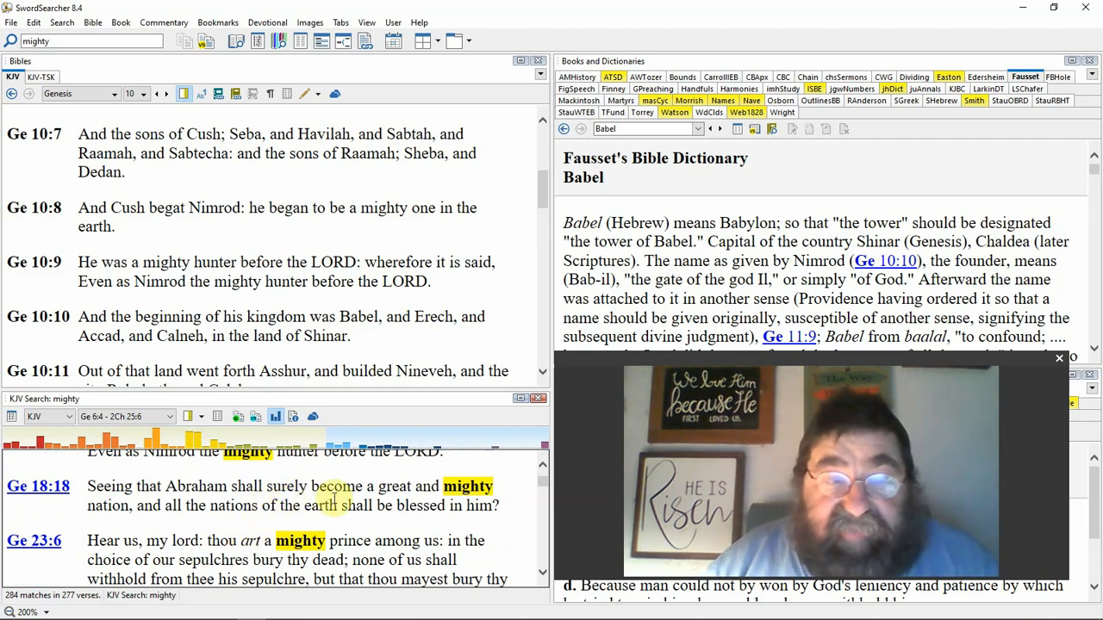
mouse_move(179, 482)
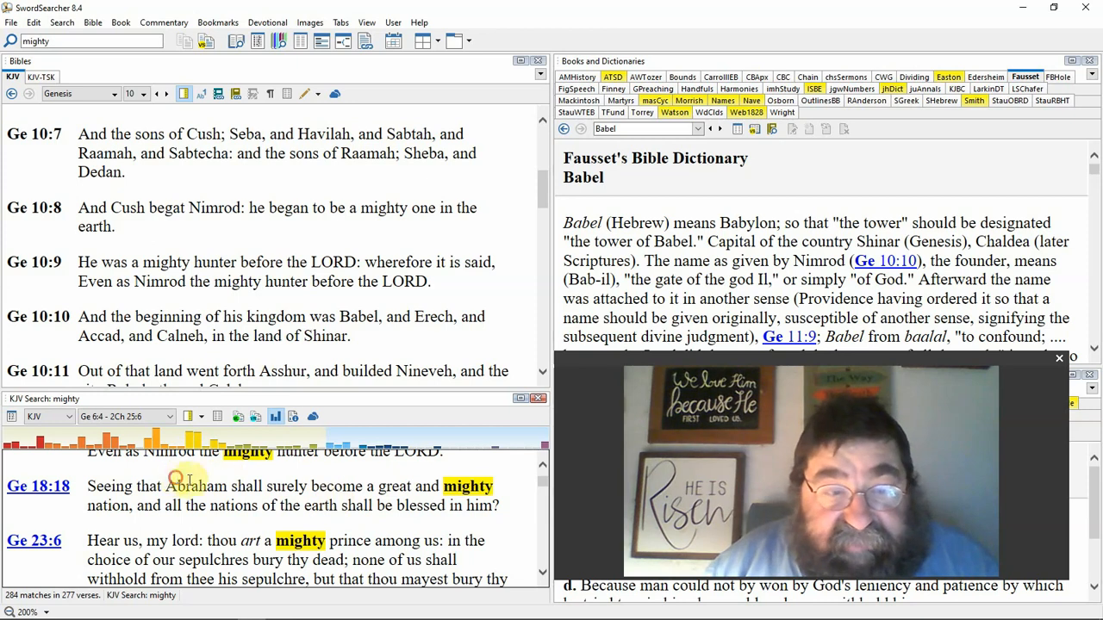
drag(164, 486, 338, 507)
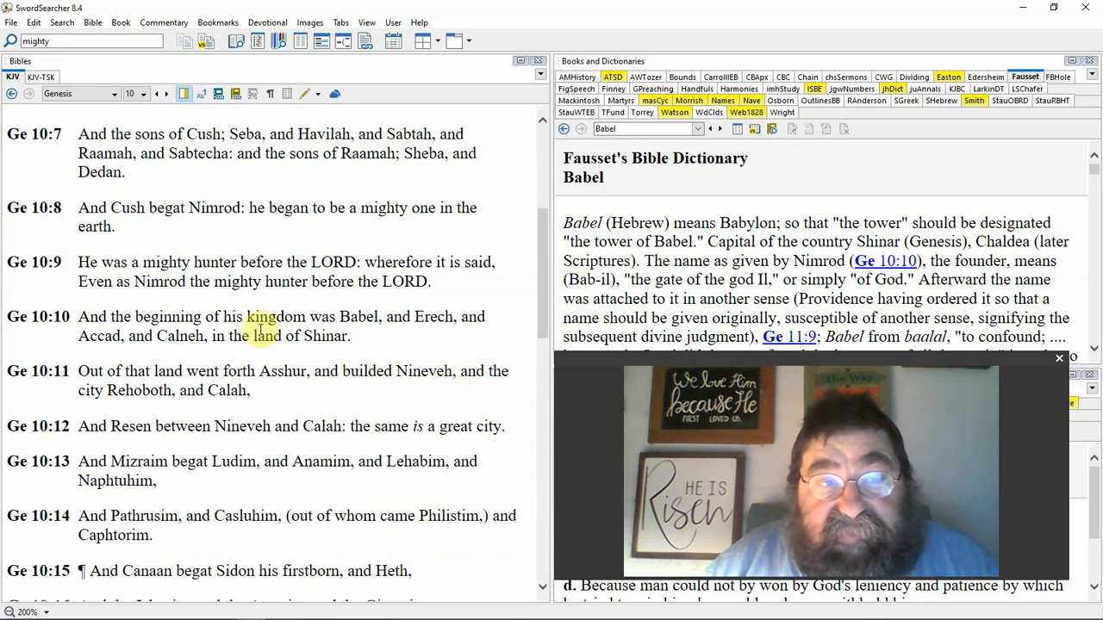
double_click(127, 207)
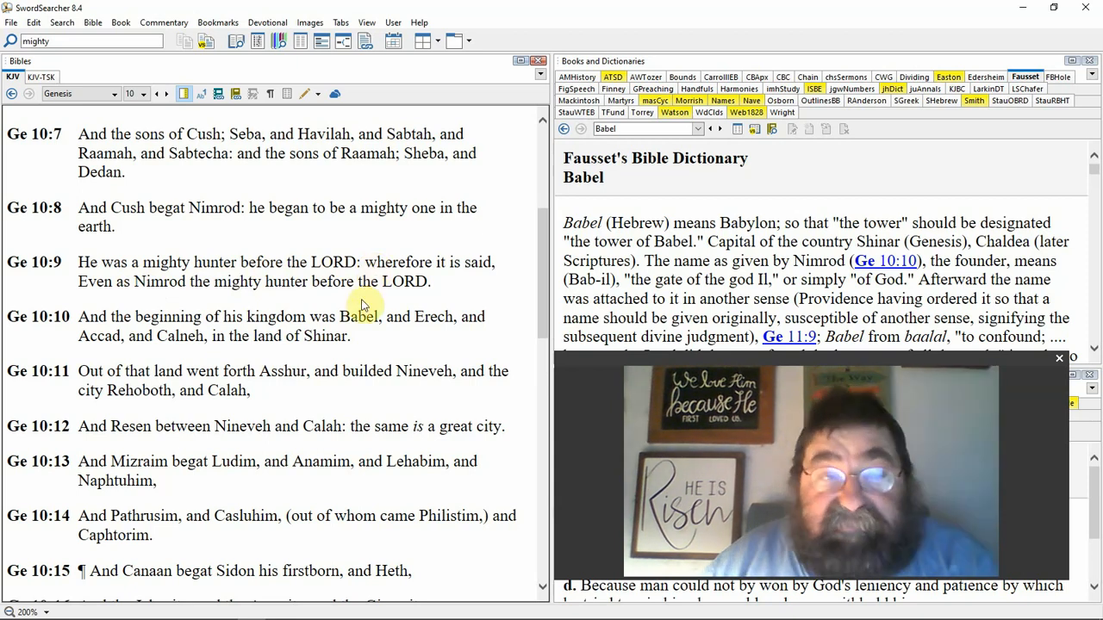
scroll(down, 3)
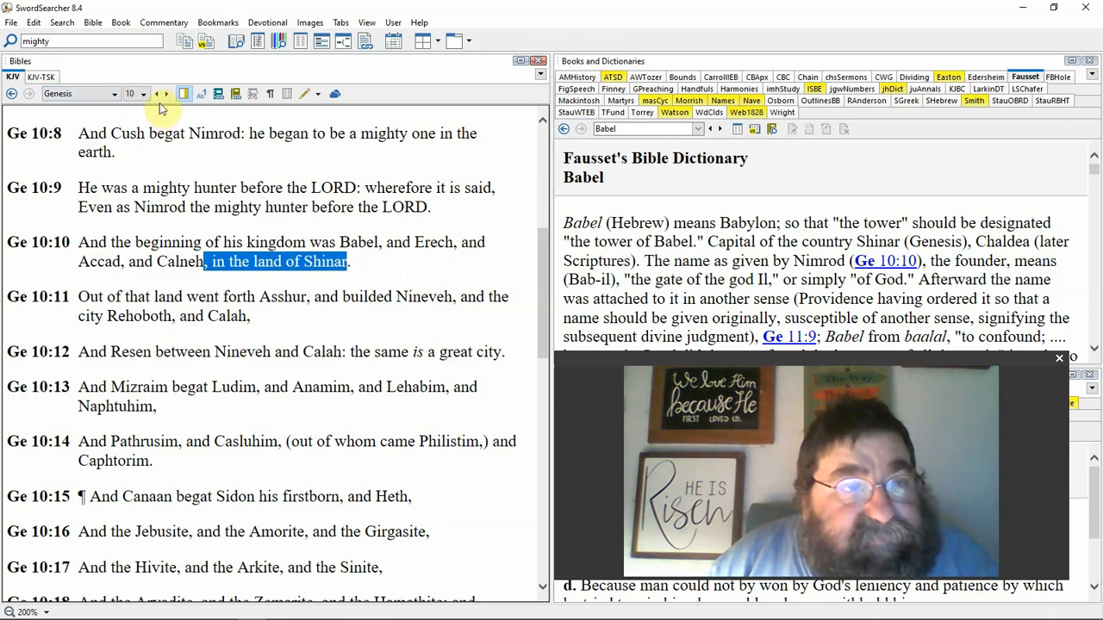
click(145, 93)
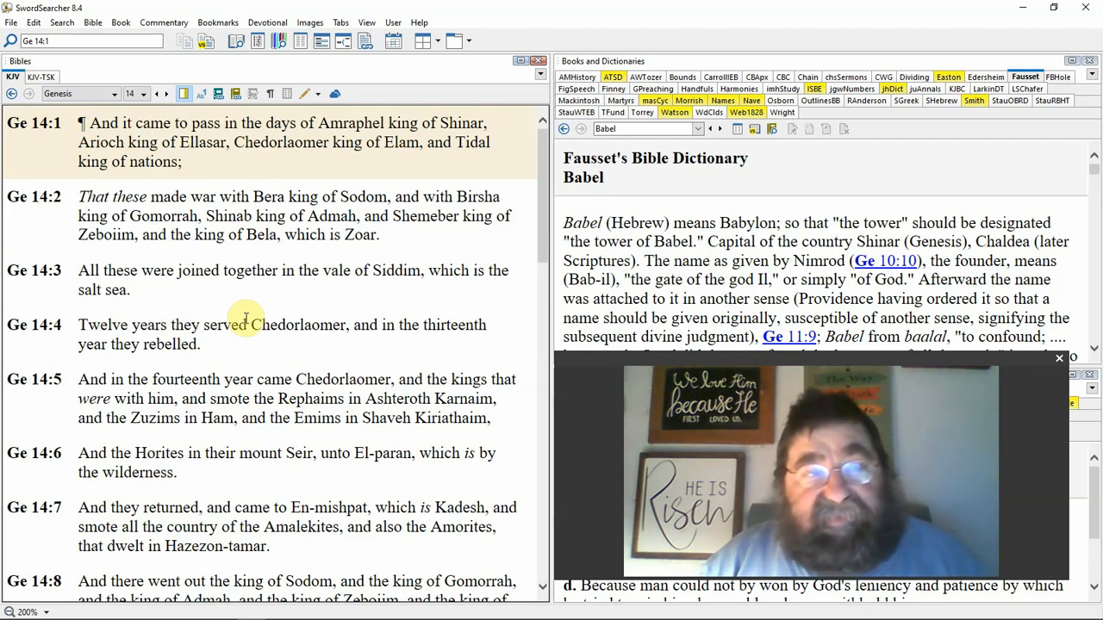
mouse_move(336, 310)
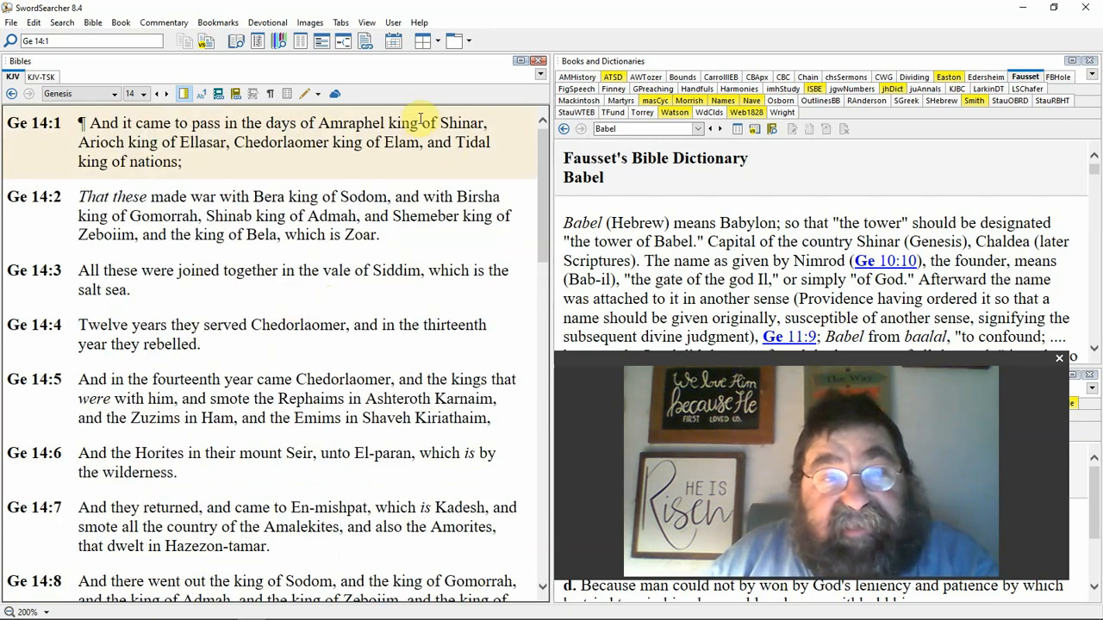
Step: Highlight "of Shinar," in Genesis 14:1 of the KJV pane
drag(420, 122, 484, 122)
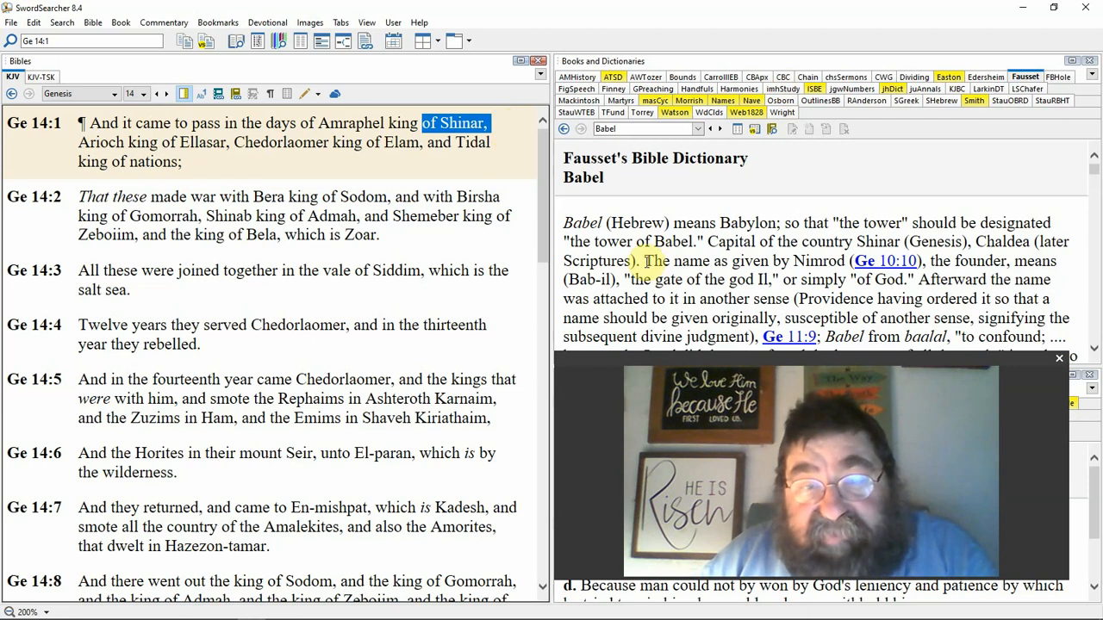
drag(641, 261, 848, 279)
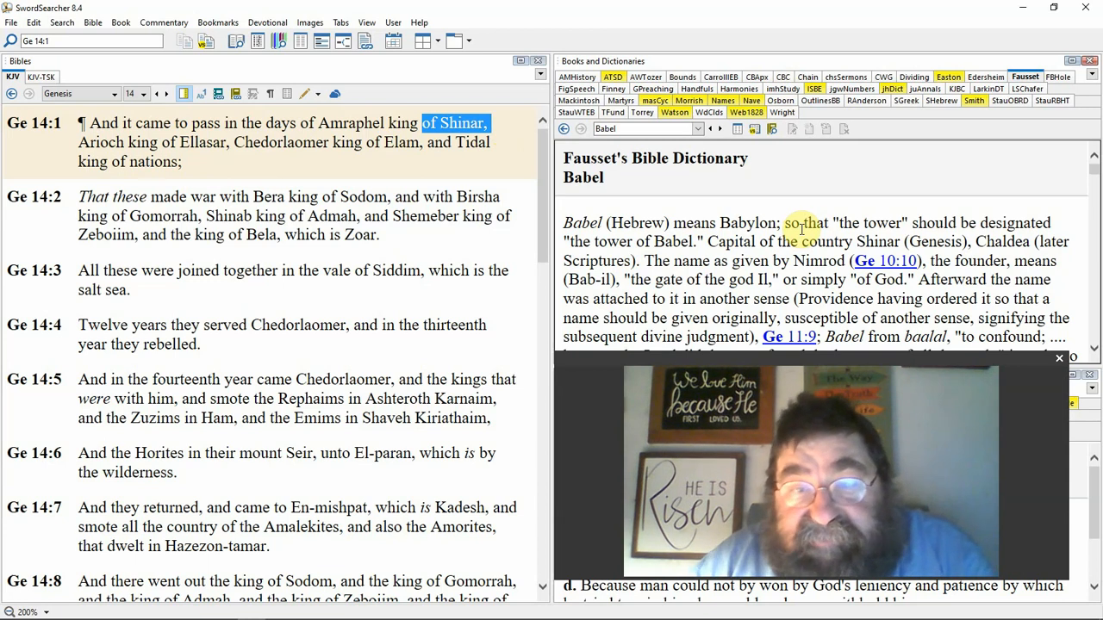
mouse_move(755, 282)
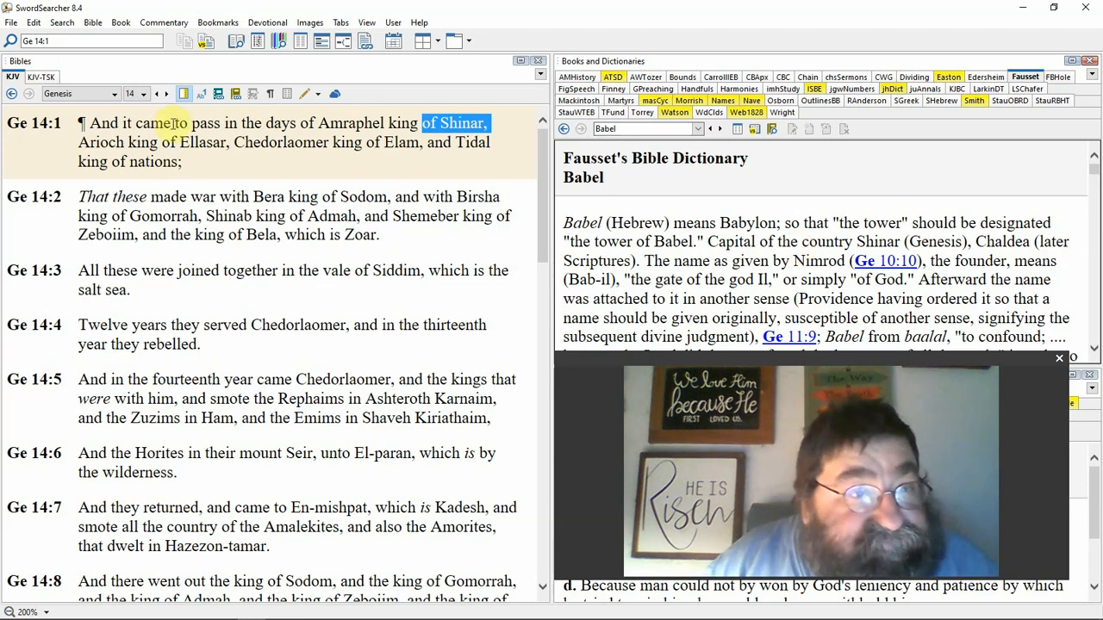
Step: Switch the KJV pane to Matthew and scroll into chapter 4's temptation account
click(111, 93)
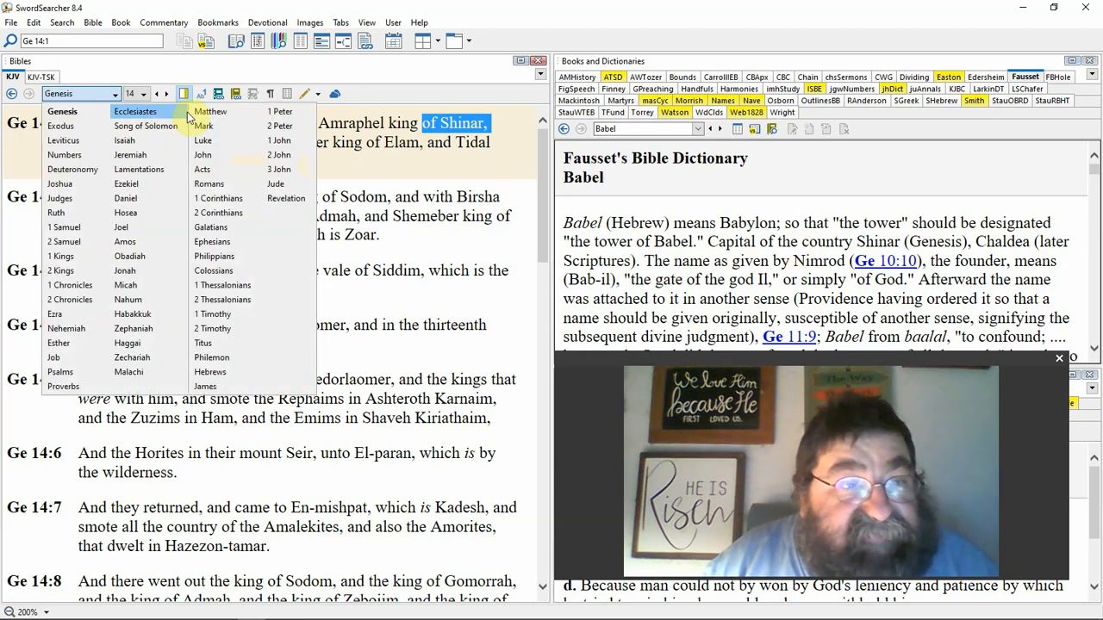
click(210, 110)
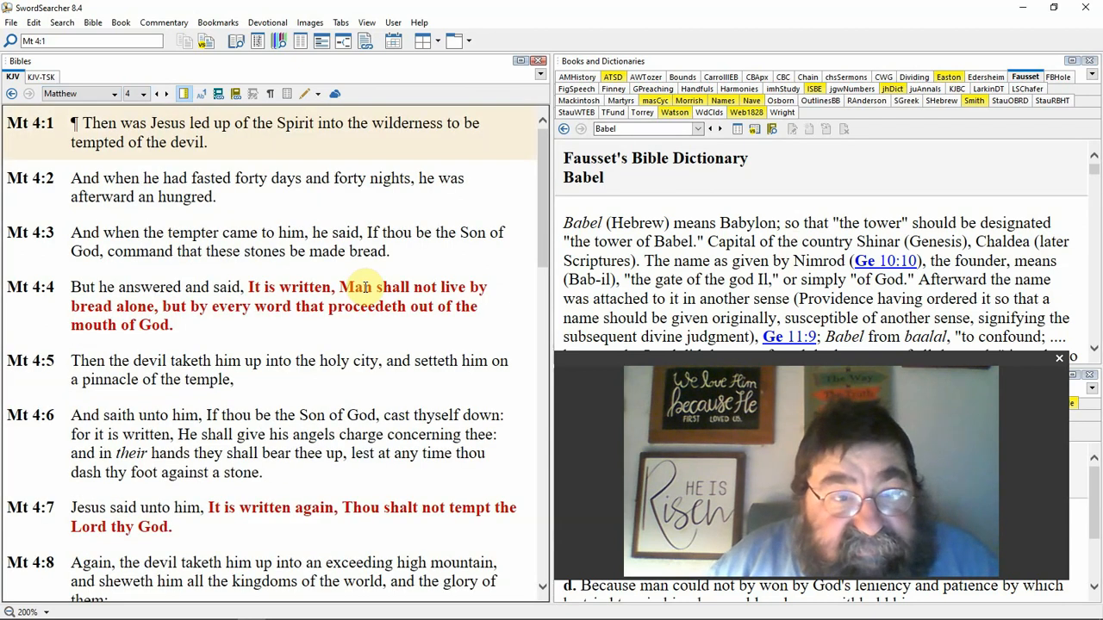
scroll(down, 3)
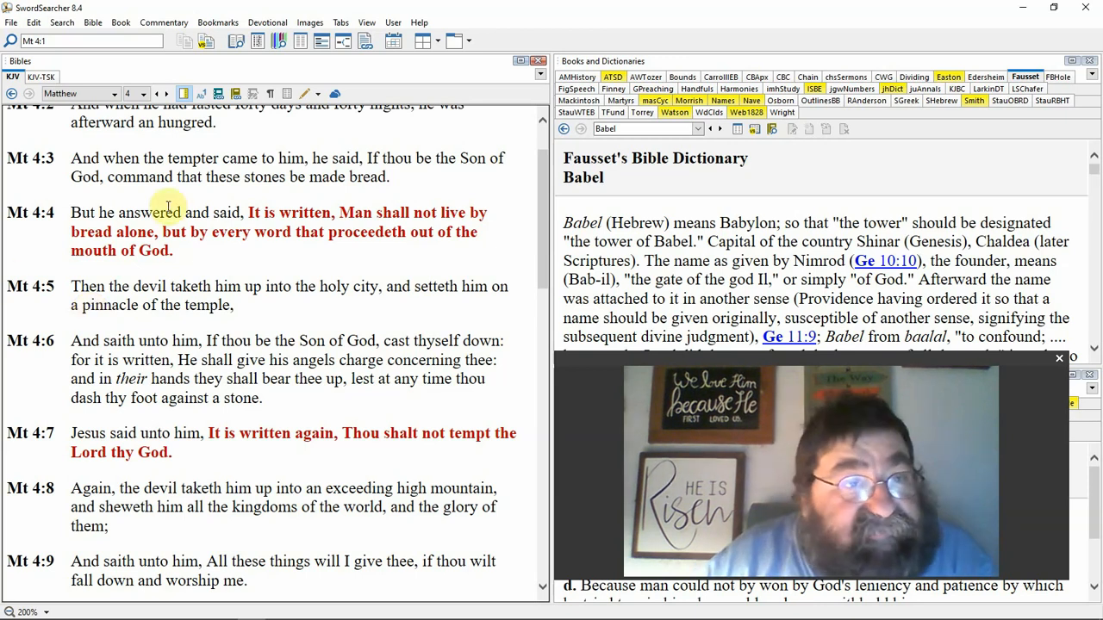
Step: Reopen the Bible book picker beside 'Matthew' to choose another passage
click(110, 93)
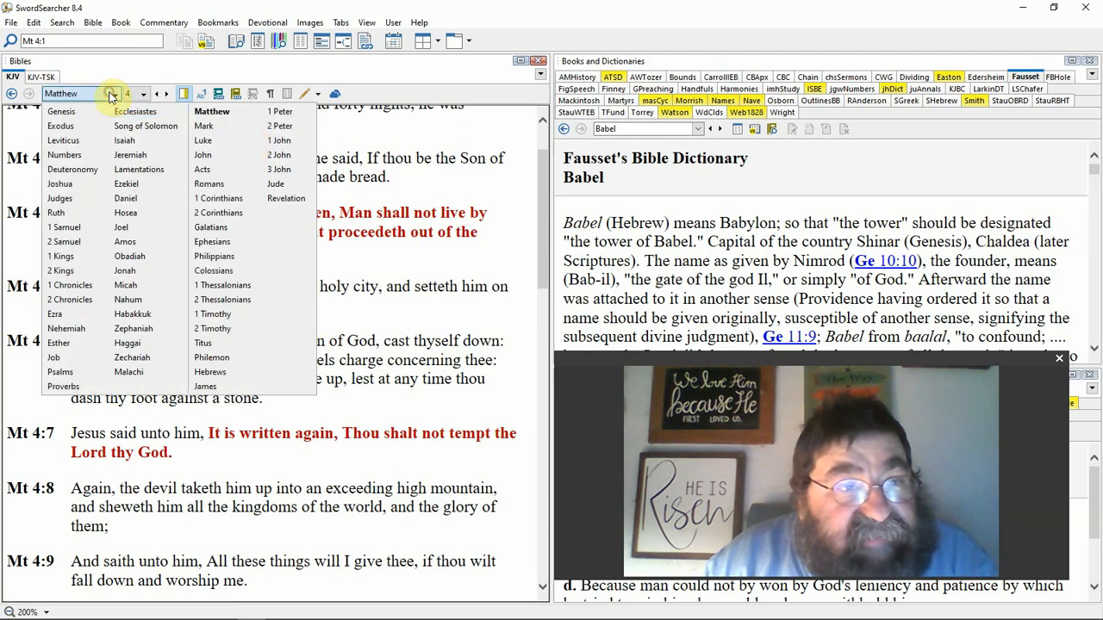